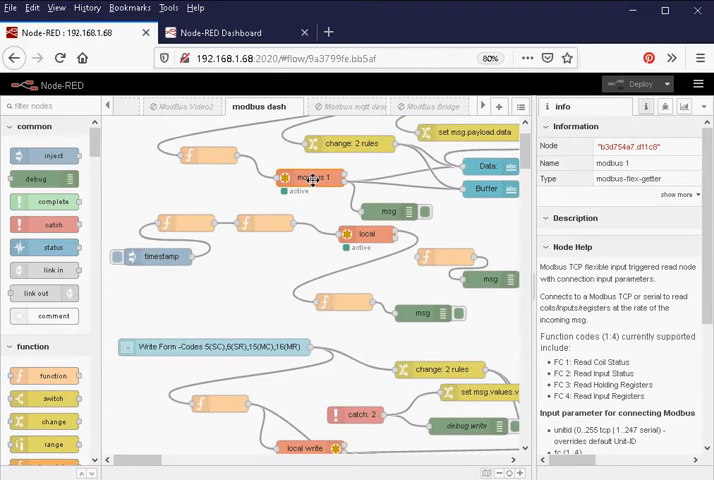
Inspect the modbus 1 node's settings and close them without saving.
{"action": "double_click", "coordinate": [310, 176]}
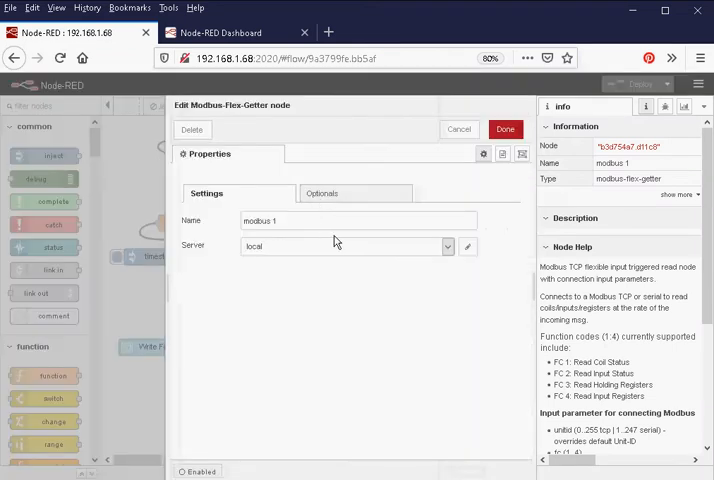
{"action": "mouse_move", "coordinate": [460, 128]}
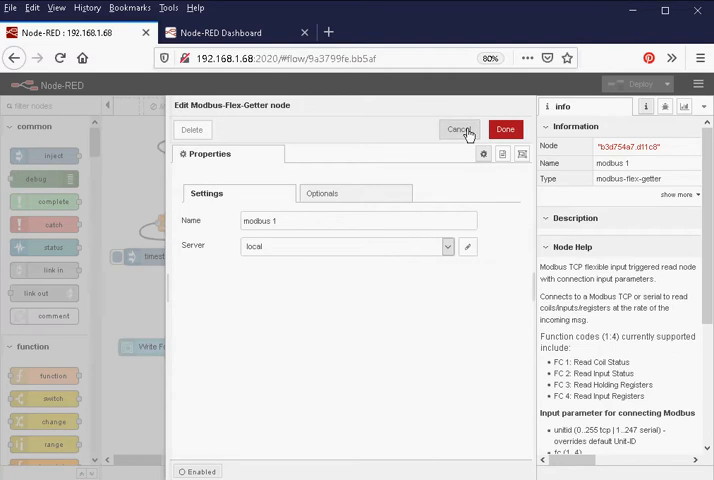
{"action": "left_click", "coordinate": [460, 128]}
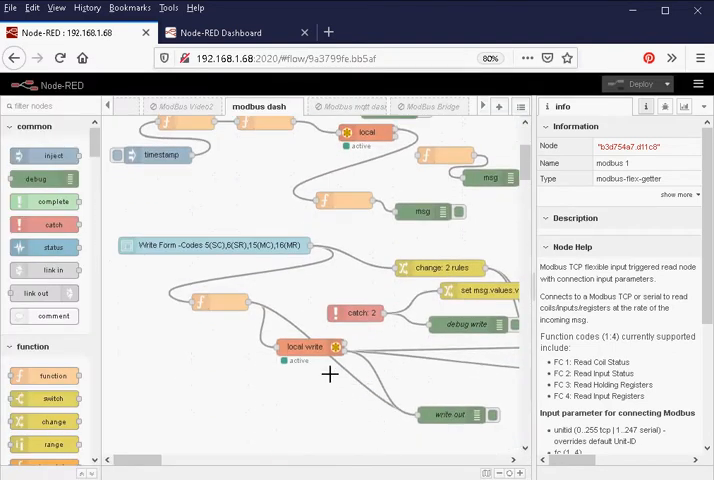
{"action": "mouse_move", "coordinate": [318, 356]}
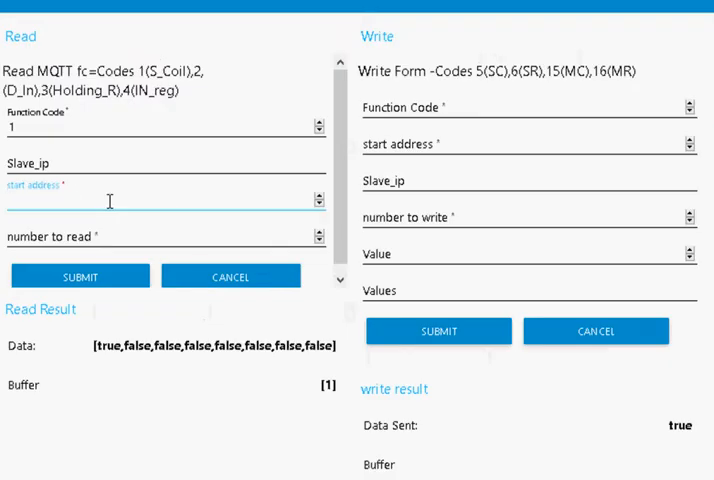
Submit a coil read with function code 1, start address 0, number to read 2.
{"action": "type", "text": "0"}
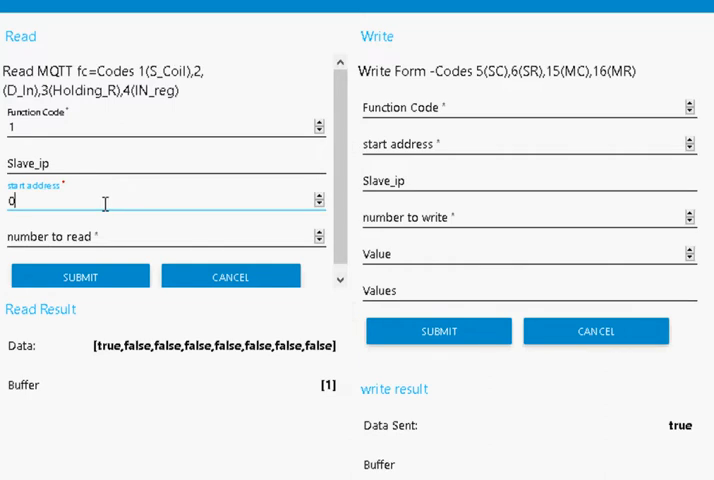
{"action": "left_click", "coordinate": [164, 236]}
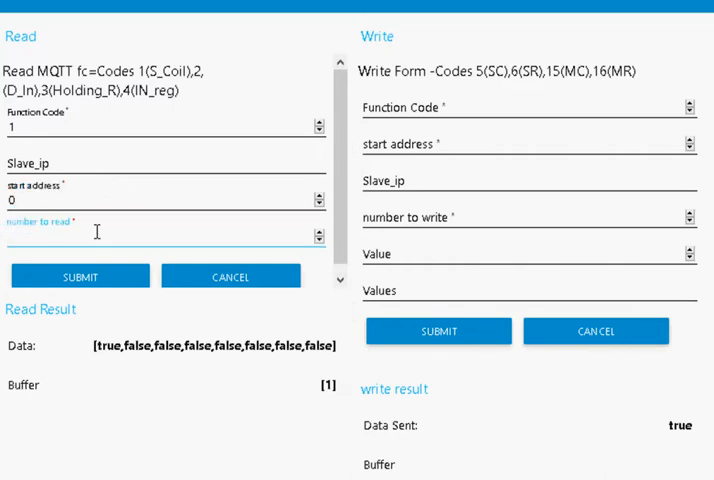
{"action": "type", "text": "2"}
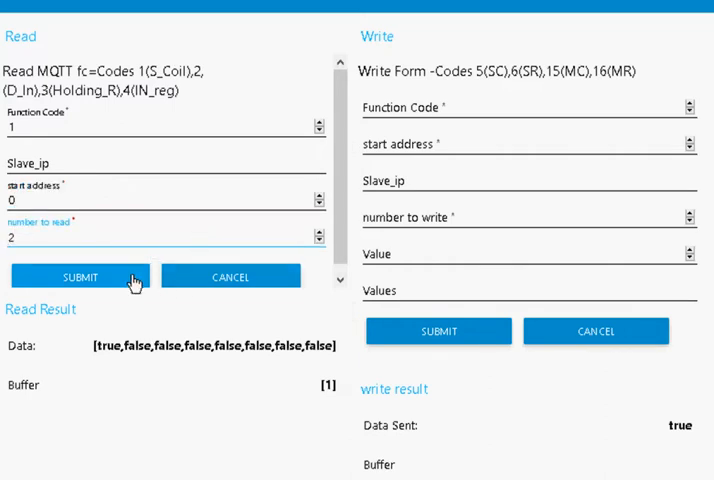
{"action": "left_click", "coordinate": [80, 276]}
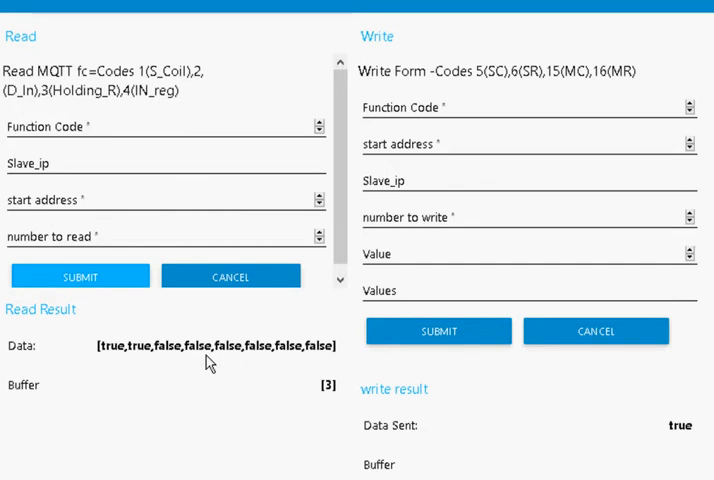
{"action": "mouse_move", "coordinate": [140, 376]}
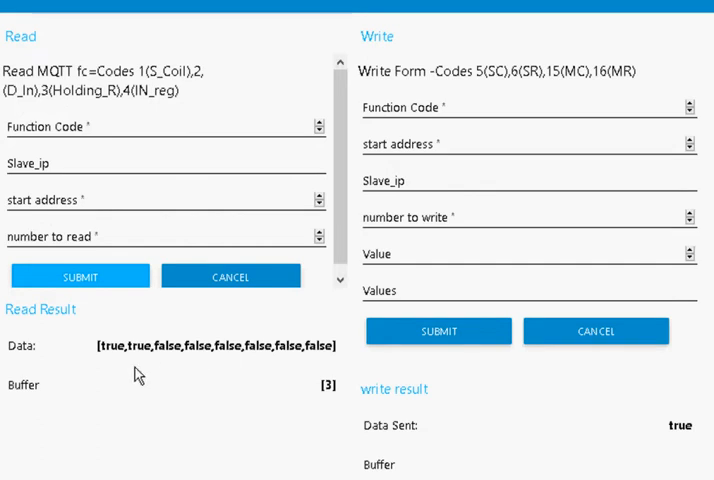
{"action": "mouse_move", "coordinate": [312, 400]}
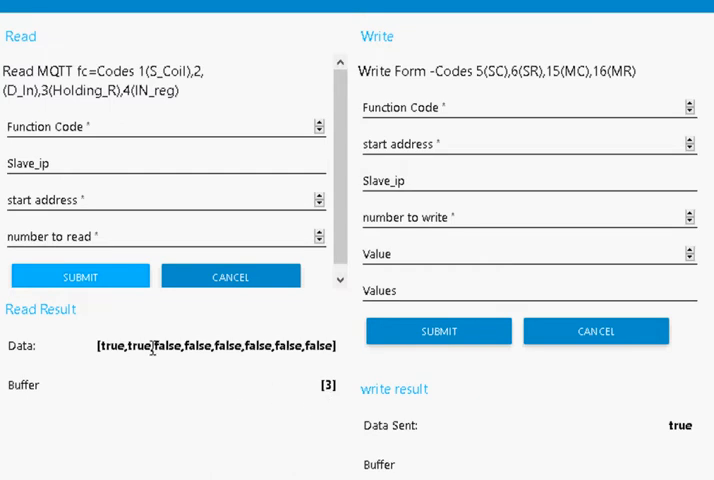
{"action": "mouse_move", "coordinate": [204, 384]}
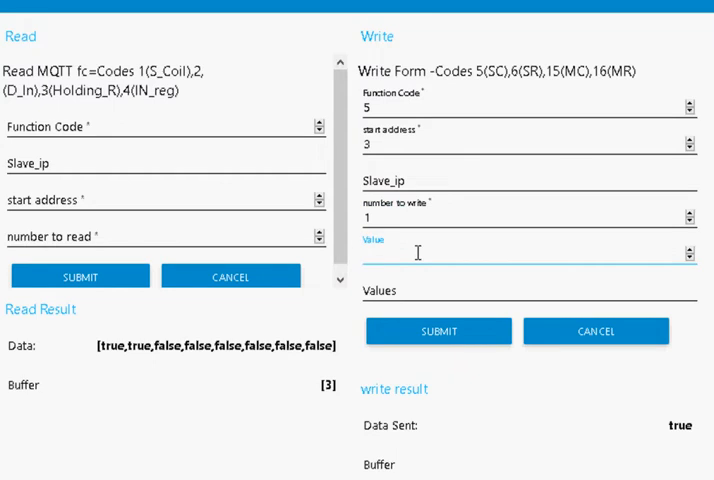
Submit a single-coil write of value 1 to address 3 with function code 5.
{"action": "type", "text": "1"}
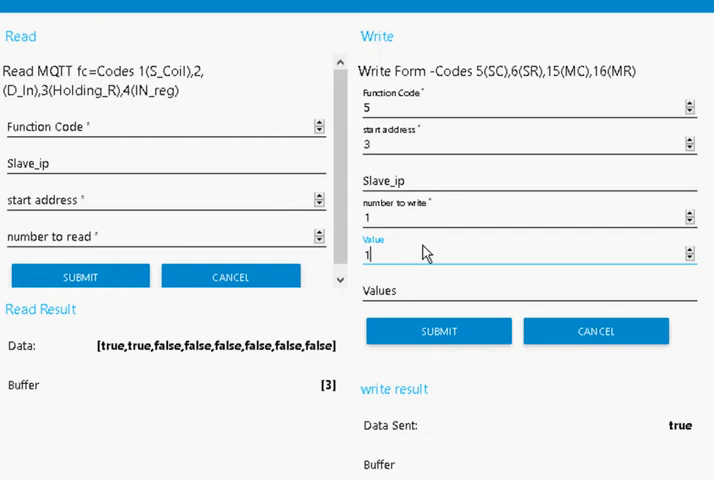
{"action": "mouse_move", "coordinate": [490, 338]}
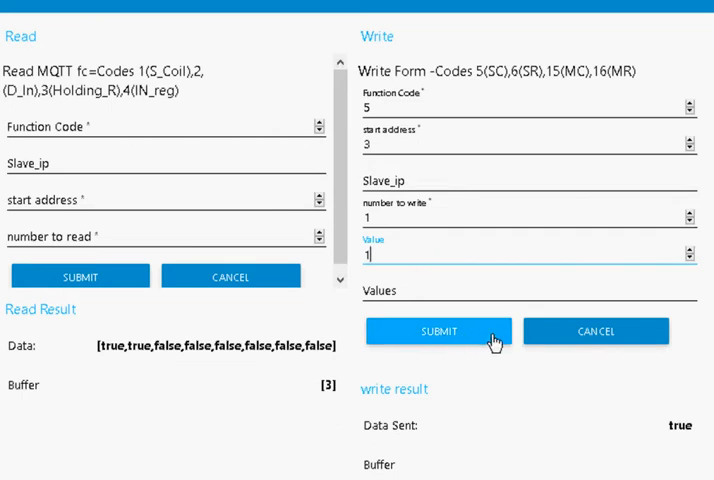
{"action": "left_click", "coordinate": [438, 332]}
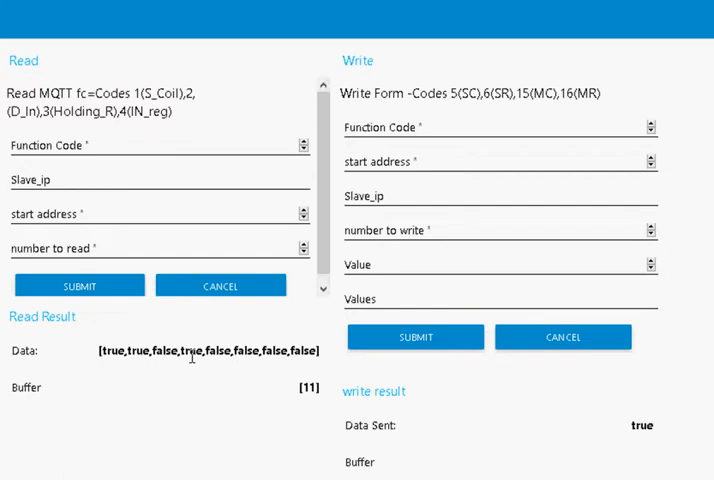
{"action": "mouse_move", "coordinate": [294, 320]}
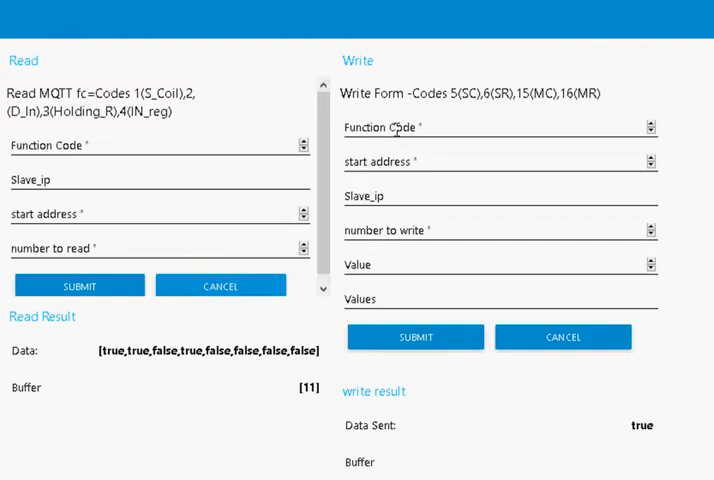
Fill the Write form with function code 15, start address 0 and number to write 4.
{"action": "left_click", "coordinate": [498, 126]}
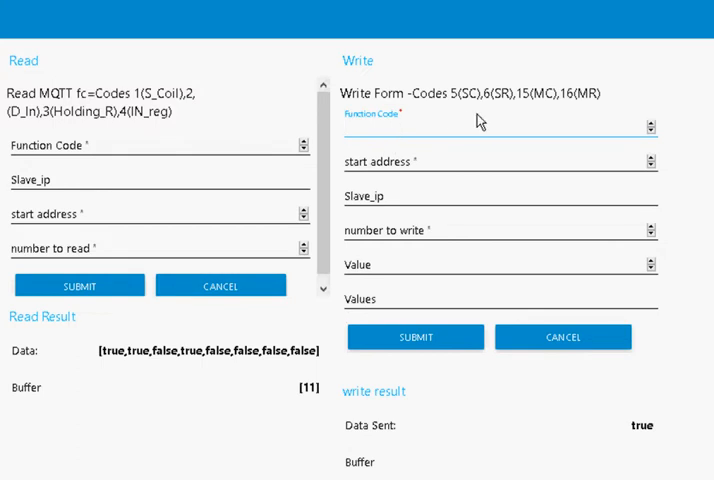
{"action": "left_click", "coordinate": [490, 128]}
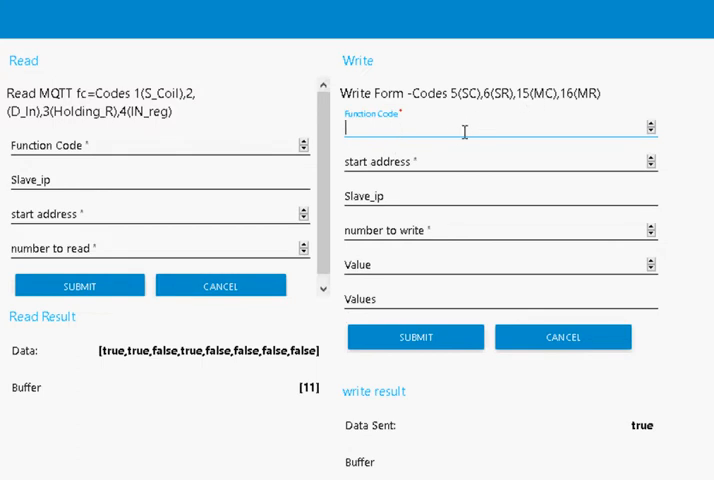
{"action": "type", "text": "1"}
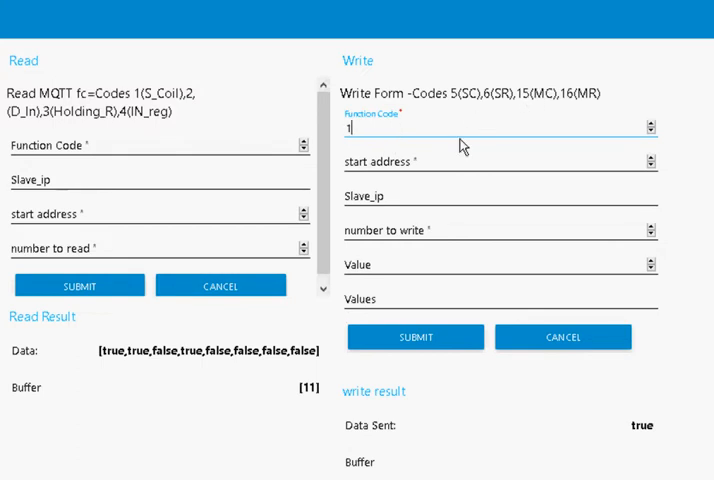
{"action": "left_click", "coordinate": [500, 160]}
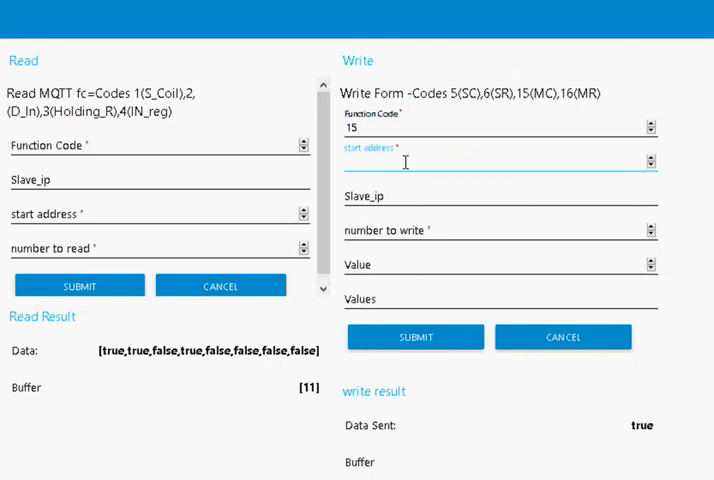
{"action": "type", "text": "0"}
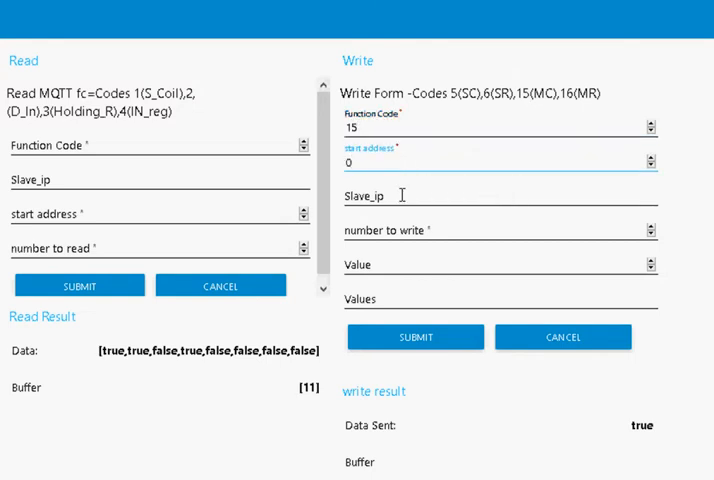
{"action": "left_click", "coordinate": [500, 196]}
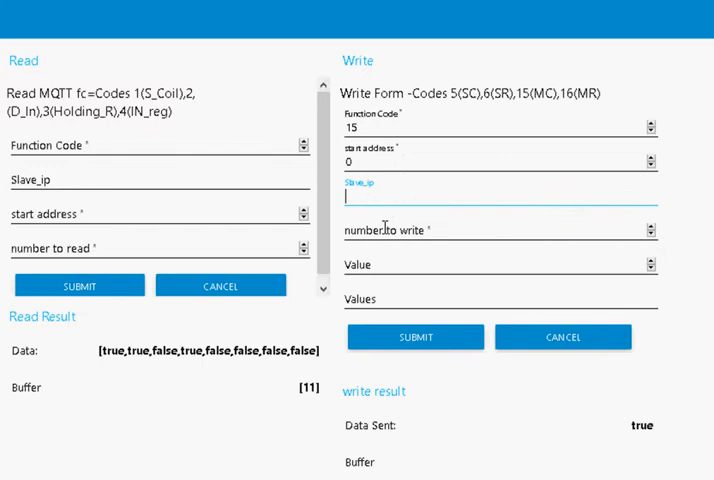
{"action": "left_click", "coordinate": [500, 230]}
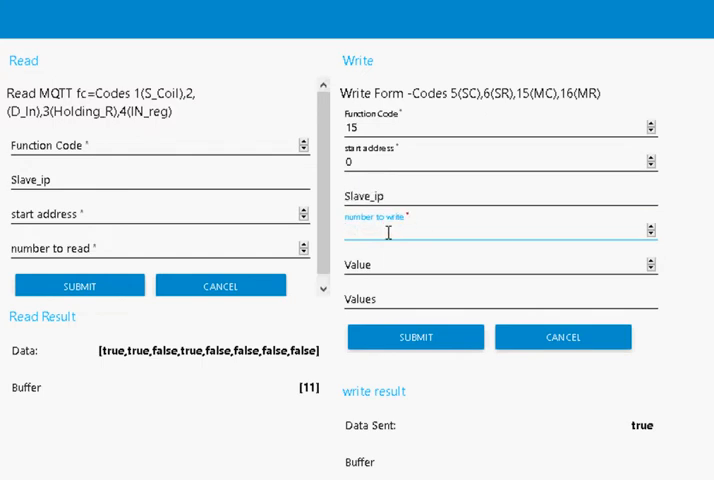
{"action": "left_click", "coordinate": [498, 230]}
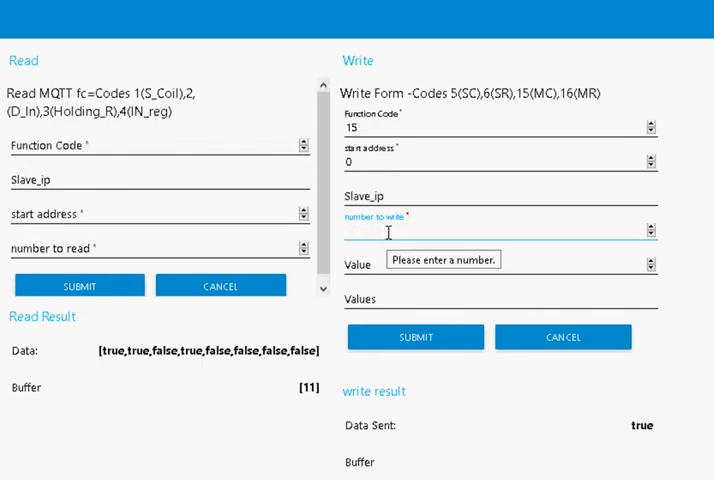
{"action": "type", "text": "4"}
{"action": "left_click", "coordinate": [500, 298]}
{"action": "type", "text": "["}
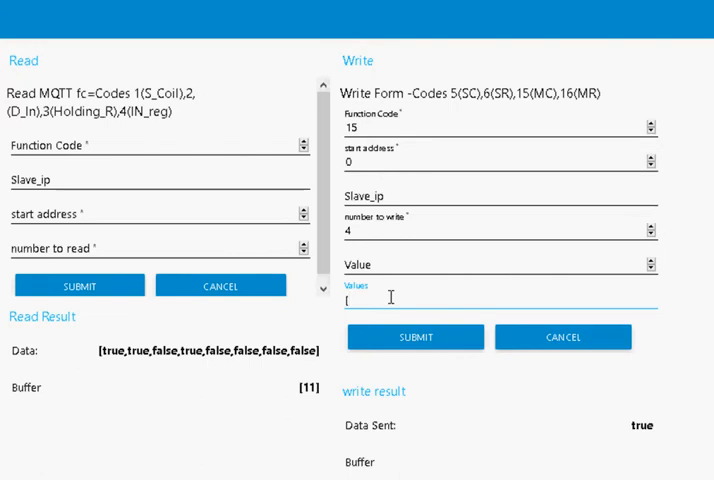
Enter the values [0,0,0,0] and submit the multiple-coil write.
{"action": "type", "text": "0,0,"}
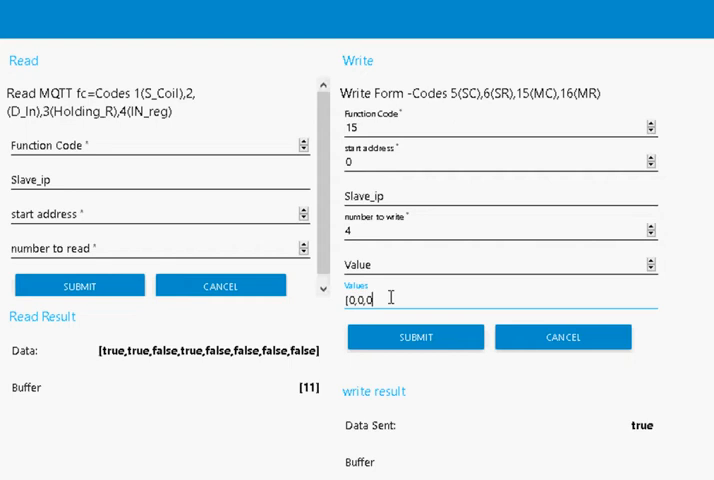
{"action": "type", "text": "0]"}
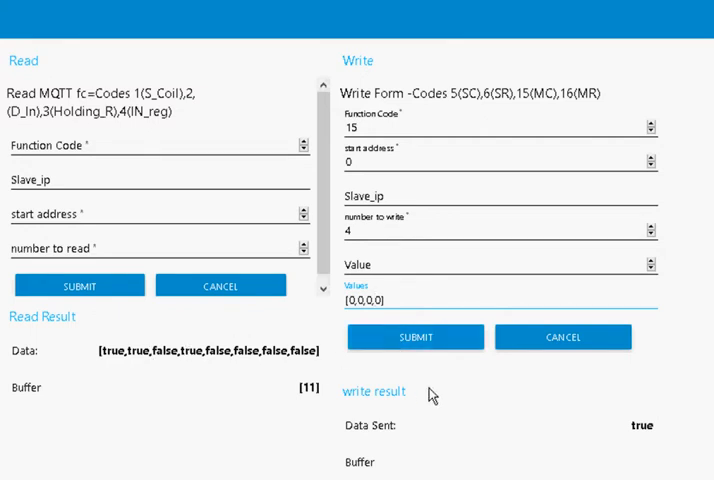
{"action": "left_click", "coordinate": [416, 336]}
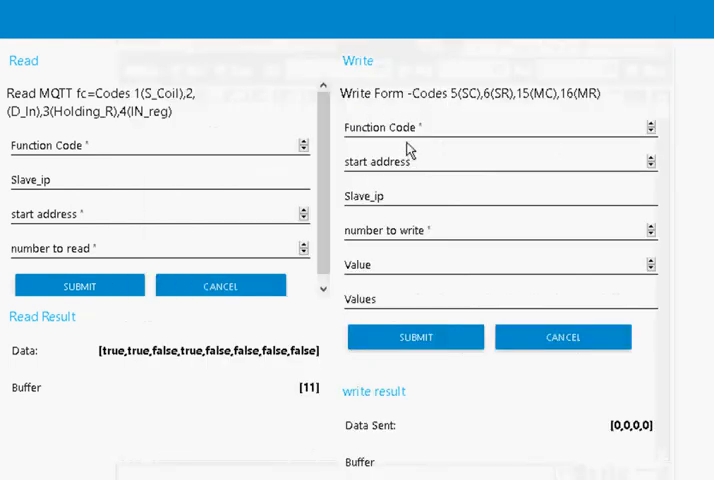
Submit a function-code-15 write of four coils at address 0 with values [1,1,1,1].
{"action": "left_click", "coordinate": [498, 130]}
{"action": "type", "text": "15"}
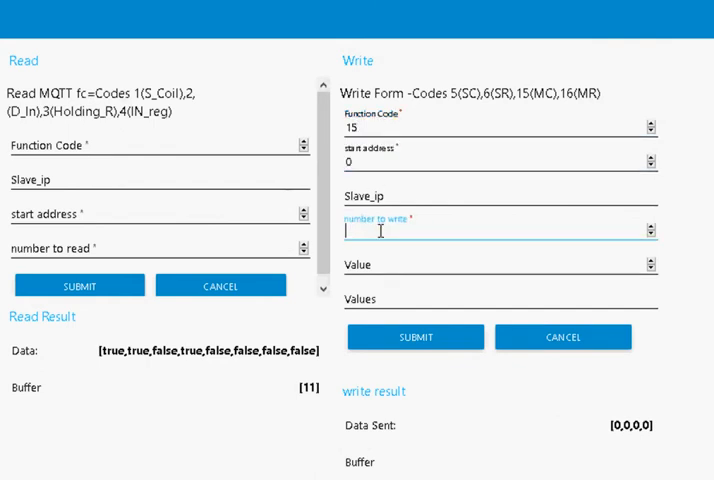
{"action": "type", "text": "4"}
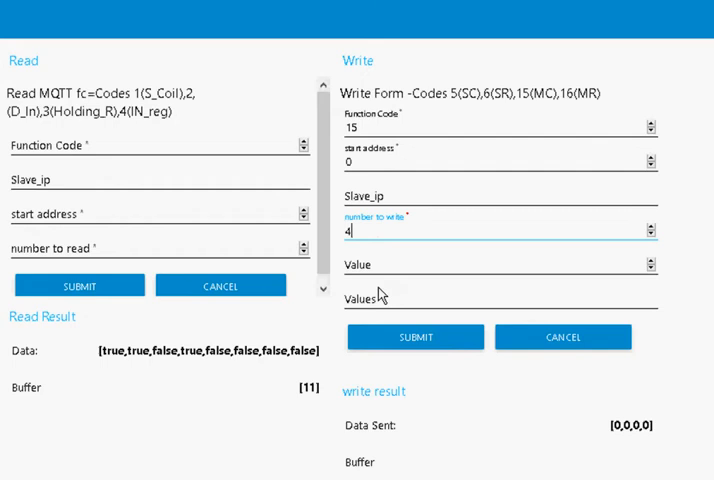
{"action": "left_click", "coordinate": [500, 300]}
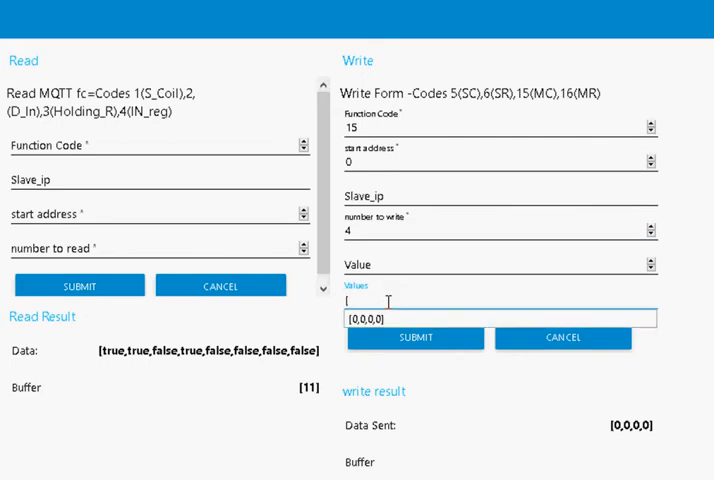
{"action": "type", "text": "1,1,1"}
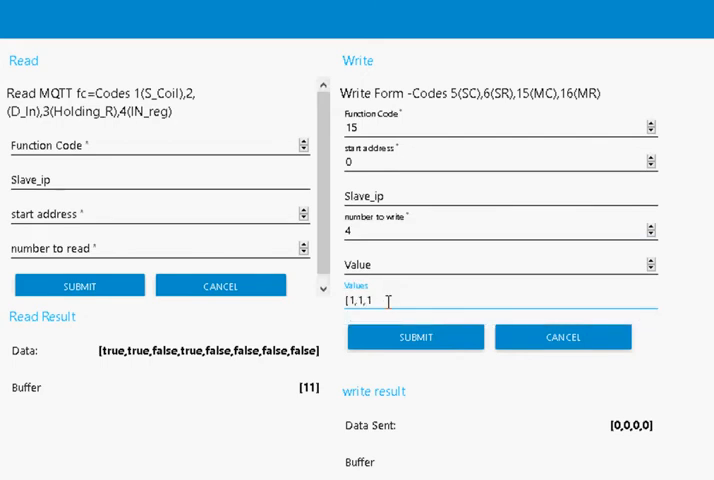
{"action": "type", "text": ",1]"}
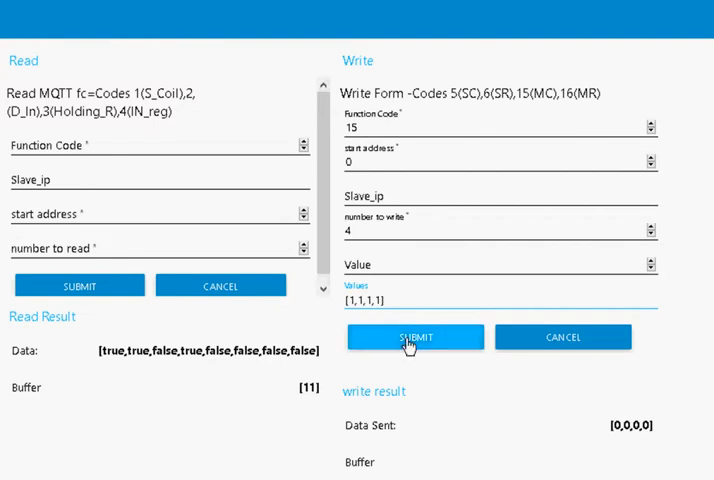
{"action": "left_click", "coordinate": [416, 336]}
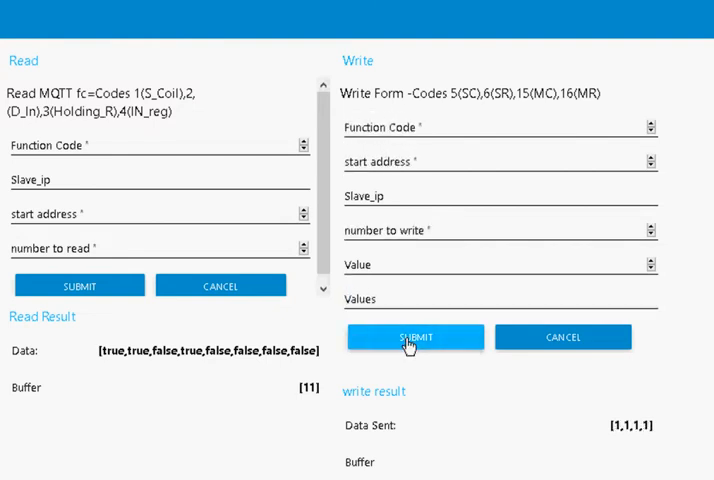
{"action": "mouse_move", "coordinate": [194, 88]}
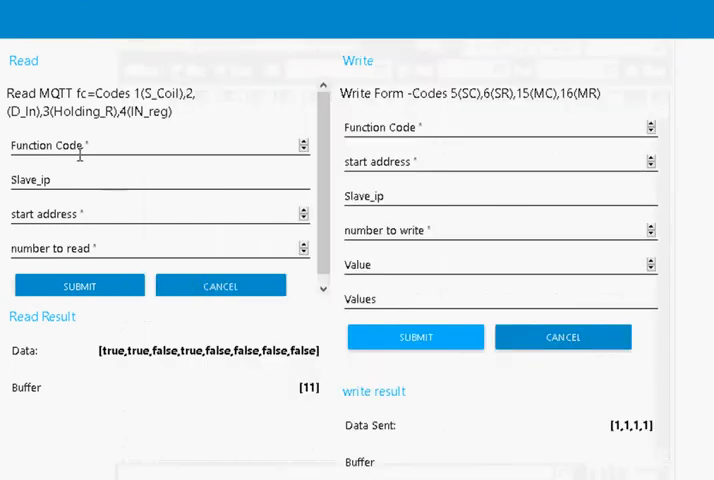
{"action": "mouse_move", "coordinate": [124, 332]}
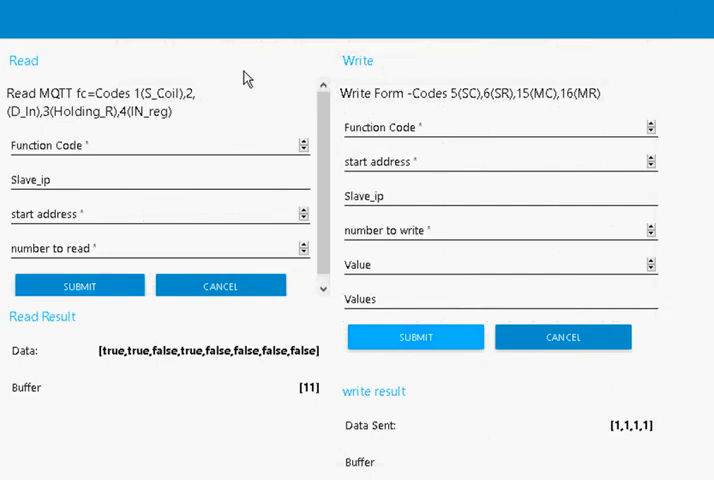
{"action": "mouse_move", "coordinate": [244, 172]}
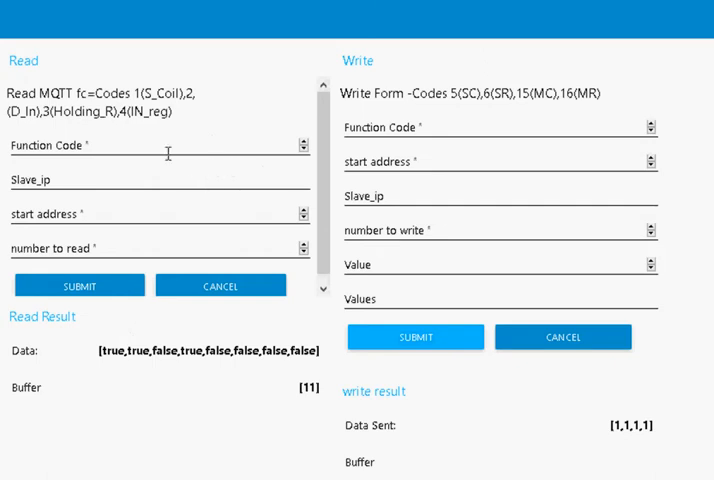
{"action": "mouse_move", "coordinate": [304, 148]}
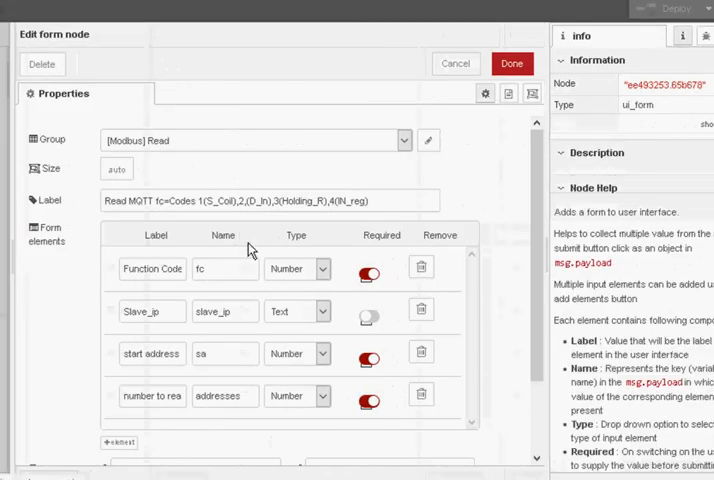
Scroll through the Read MQTT form node's fields: function code, slave IP, start address, number to read.
{"action": "scroll", "scroll_direction": "down", "scroll_amount": 3}
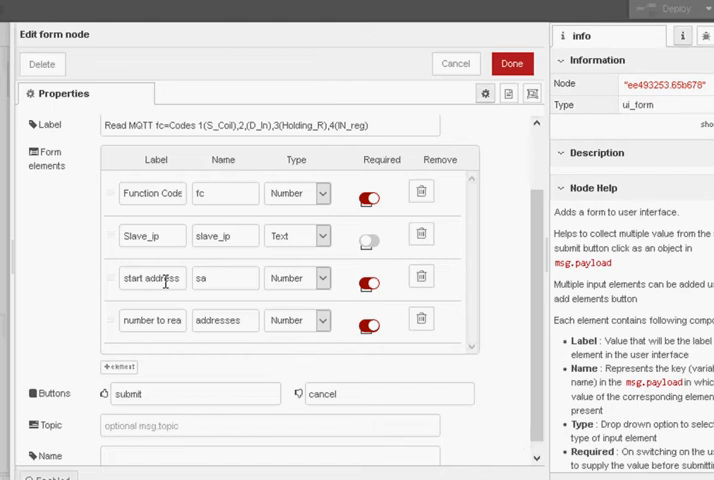
{"action": "mouse_move", "coordinate": [328, 358]}
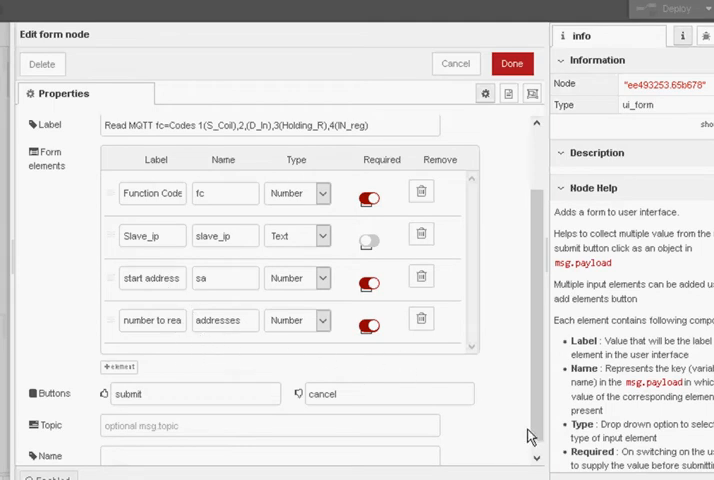
{"action": "scroll", "scroll_direction": "down", "scroll_amount": 3}
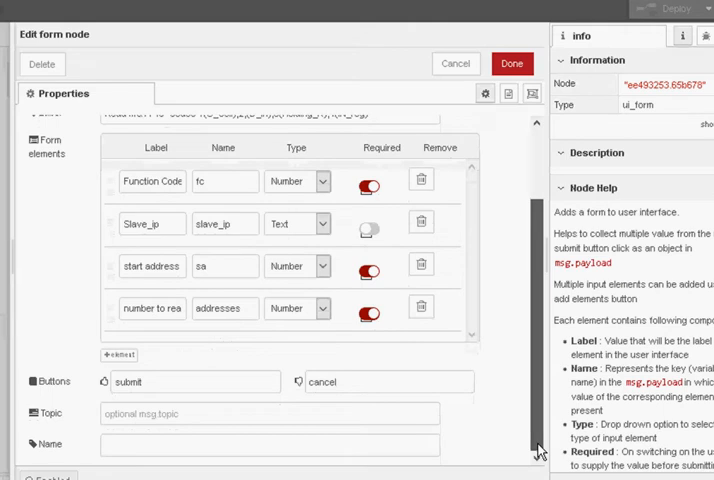
{"action": "mouse_move", "coordinate": [512, 64]}
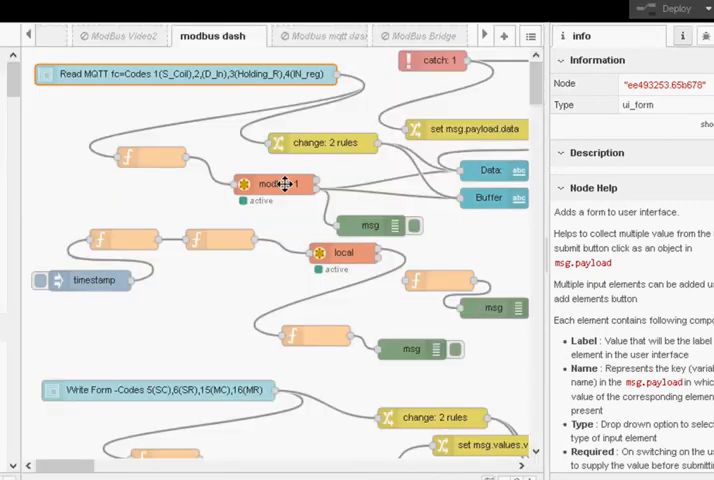
Inspect a function node, then switch to the disabled Modbus mqtt dash flow.
{"action": "left_click", "coordinate": [344, 252]}
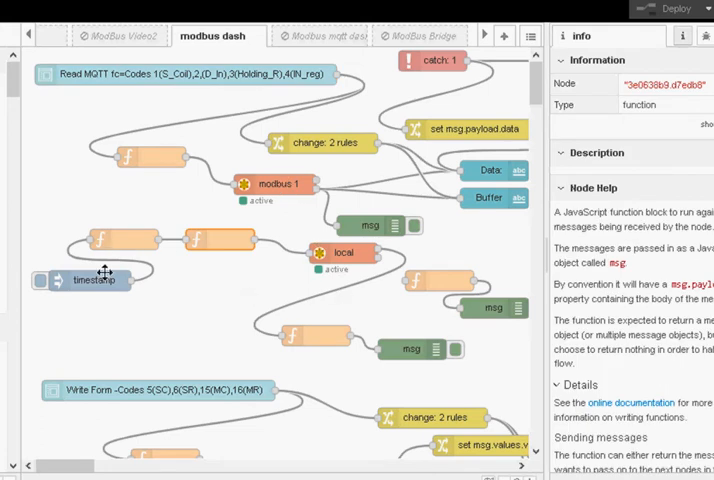
{"action": "mouse_move", "coordinate": [320, 340]}
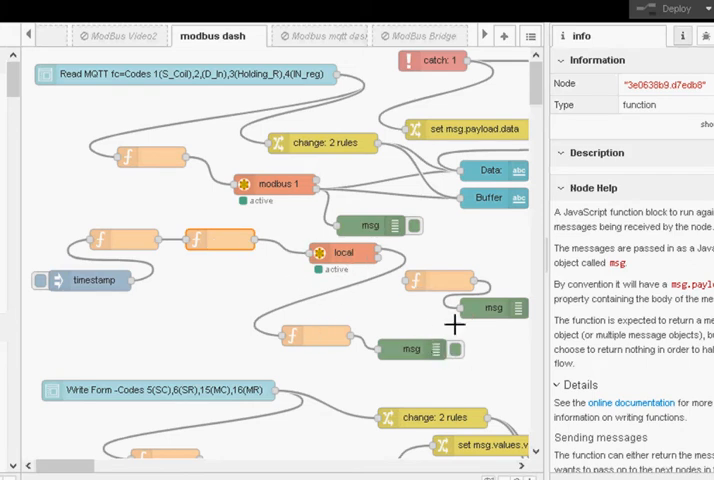
{"action": "mouse_move", "coordinate": [222, 278]}
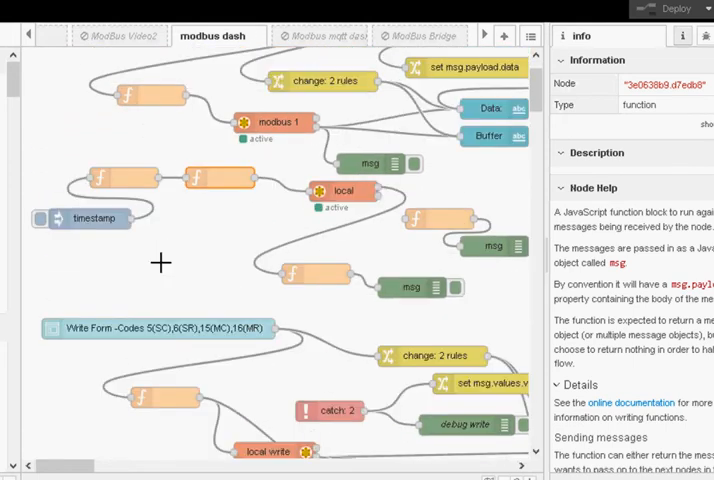
{"action": "mouse_move", "coordinate": [276, 140]}
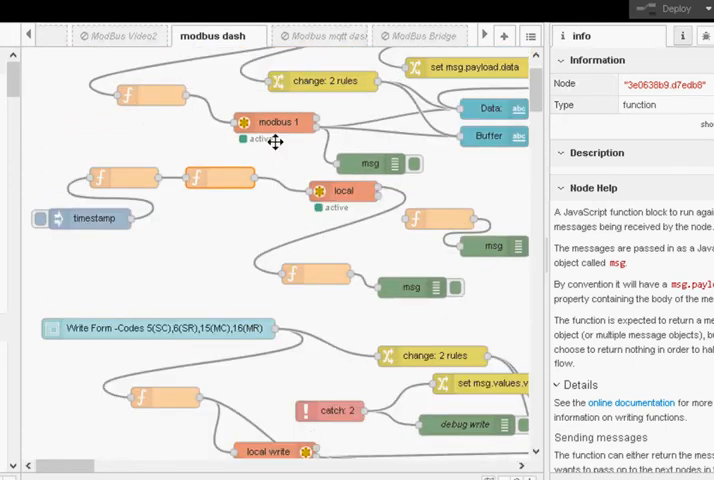
{"action": "double_click", "coordinate": [216, 36]}
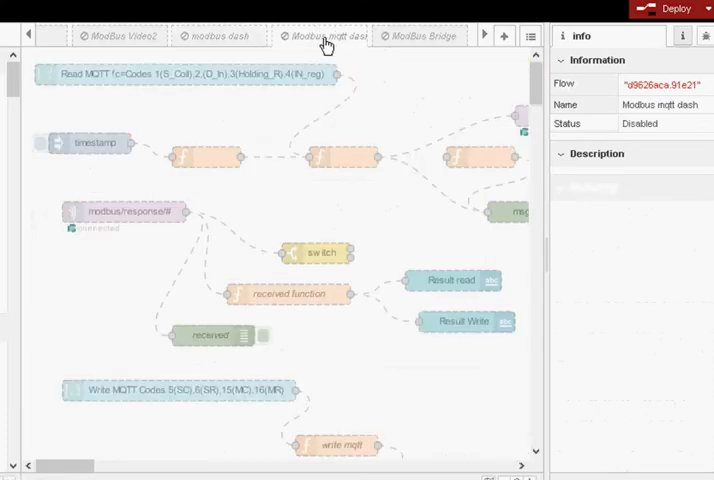
Enable the Modbus mqtt dash flow in its properties so its MQTT forms appear on the dashboard.
{"action": "double_click", "coordinate": [324, 36]}
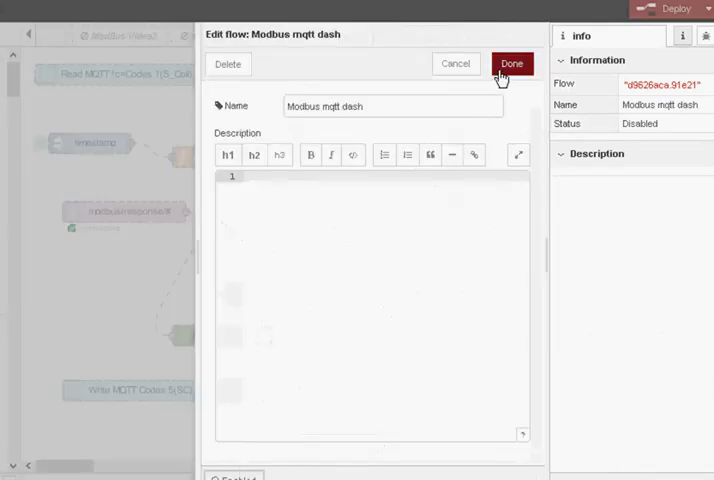
{"action": "left_click", "coordinate": [512, 64]}
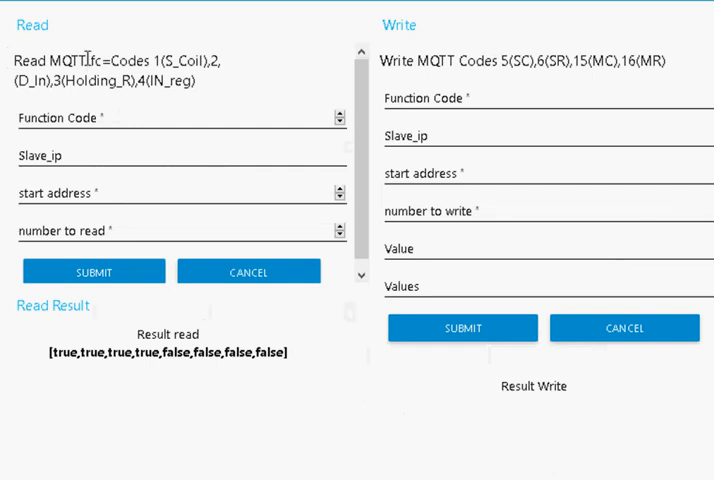
{"action": "double_click", "coordinate": [50, 60]}
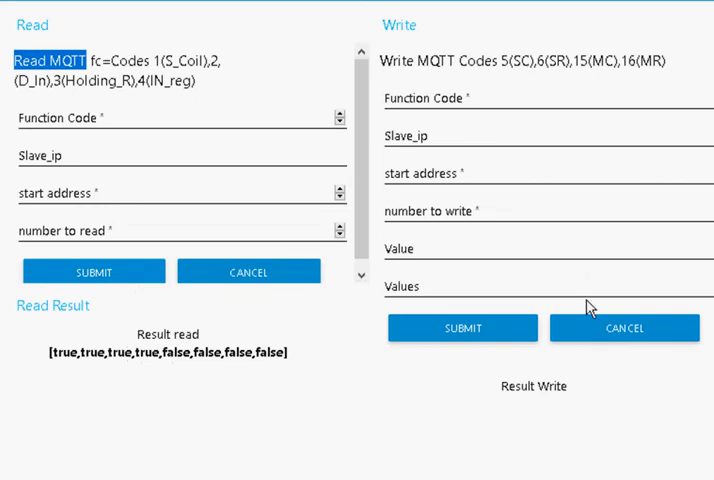
{"action": "mouse_move", "coordinate": [268, 318]}
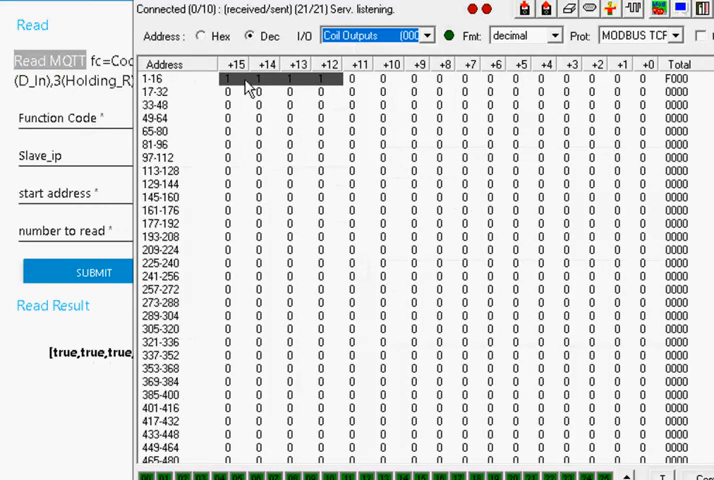
{"action": "mouse_move", "coordinate": [336, 90]}
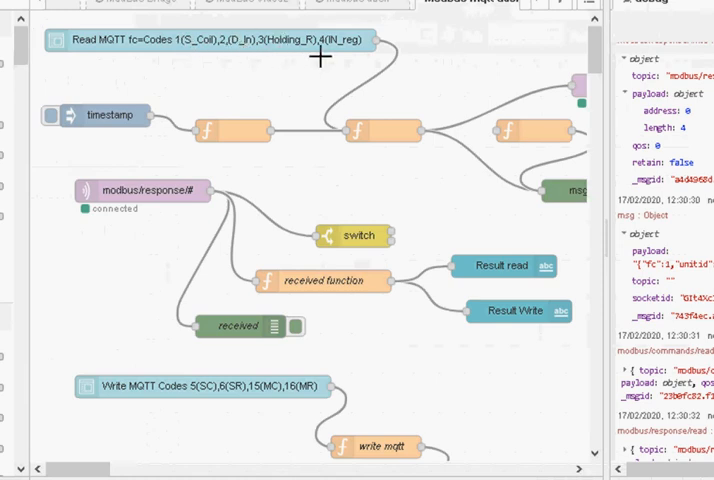
{"action": "mouse_move", "coordinate": [308, 394]}
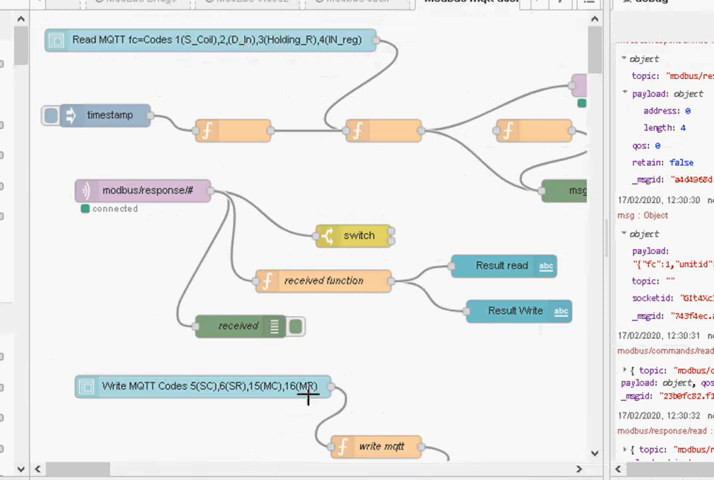
{"action": "scroll", "scroll_direction": "right", "scroll_amount": 3}
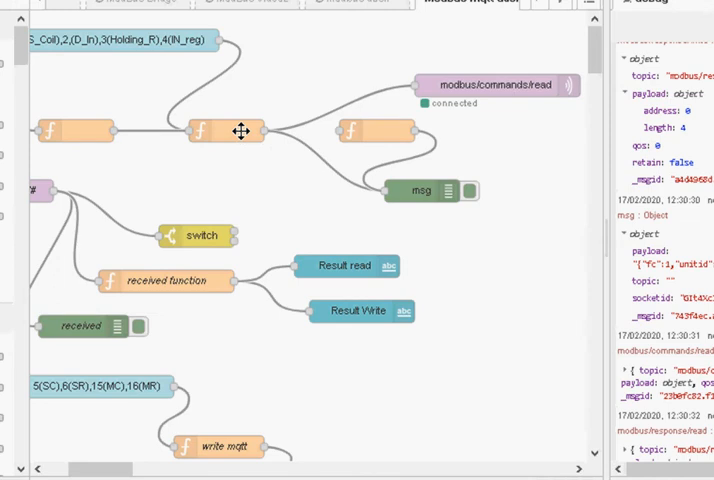
{"action": "double_click", "coordinate": [200, 130]}
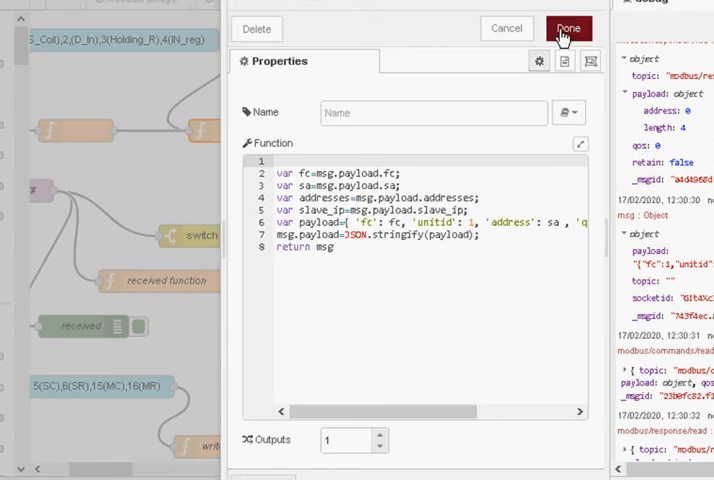
{"action": "left_click", "coordinate": [568, 28]}
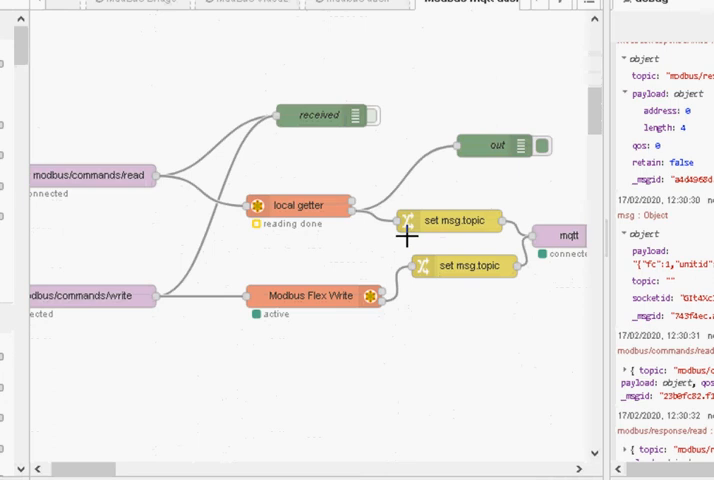
{"action": "mouse_move", "coordinate": [72, 172]}
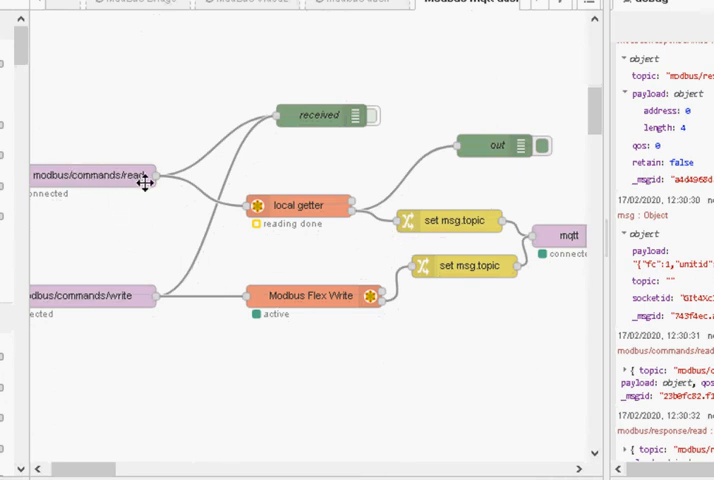
{"action": "mouse_move", "coordinate": [304, 208]}
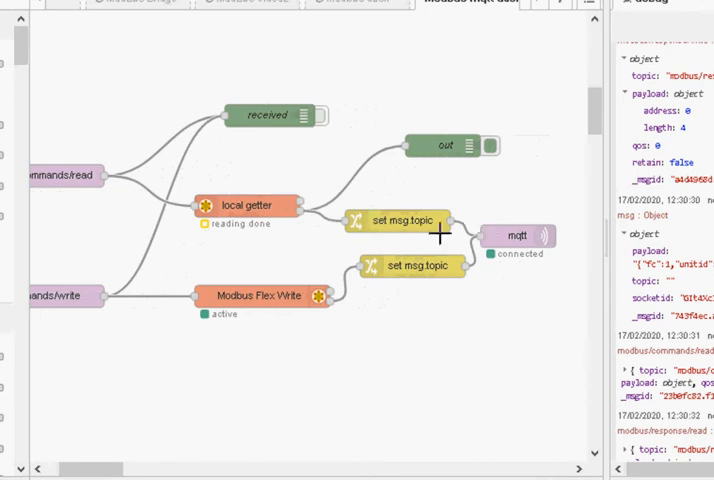
{"action": "left_click", "coordinate": [400, 220]}
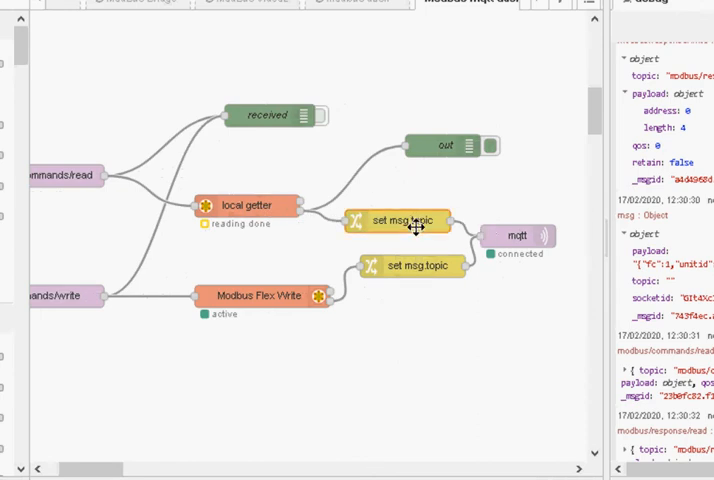
{"action": "double_click", "coordinate": [400, 222]}
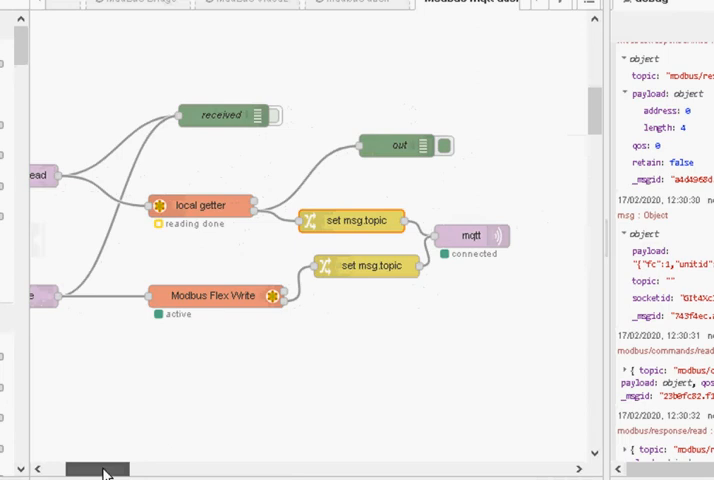
{"action": "left_click", "coordinate": [352, 220]}
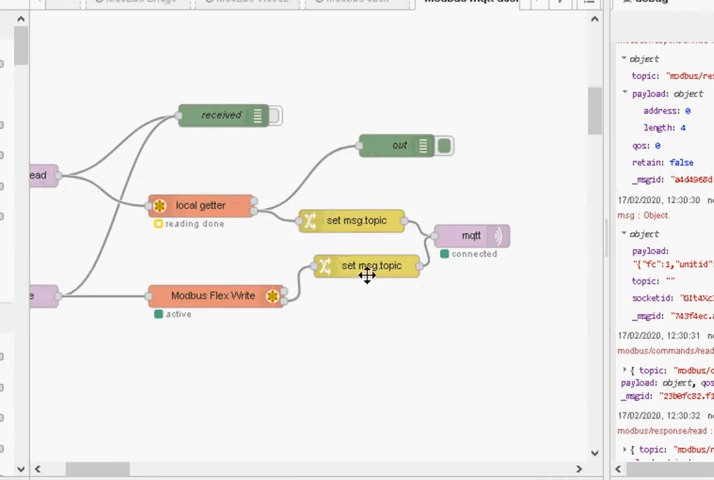
{"action": "double_click", "coordinate": [366, 264]}
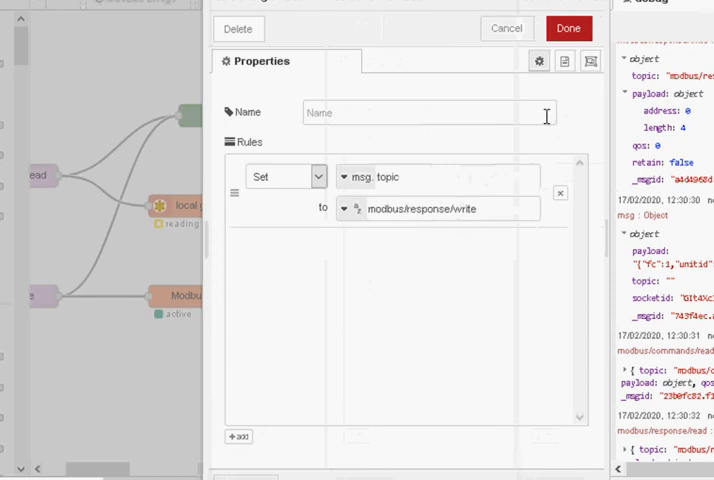
{"action": "left_click", "coordinate": [568, 28]}
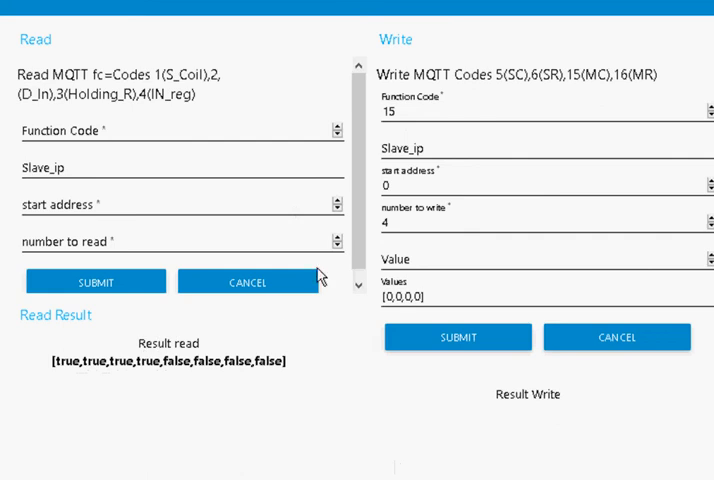
Submit the MQTT write of [0,0,0,0] to four coils from address 0 with function code 15.
{"action": "left_click", "coordinate": [408, 112]}
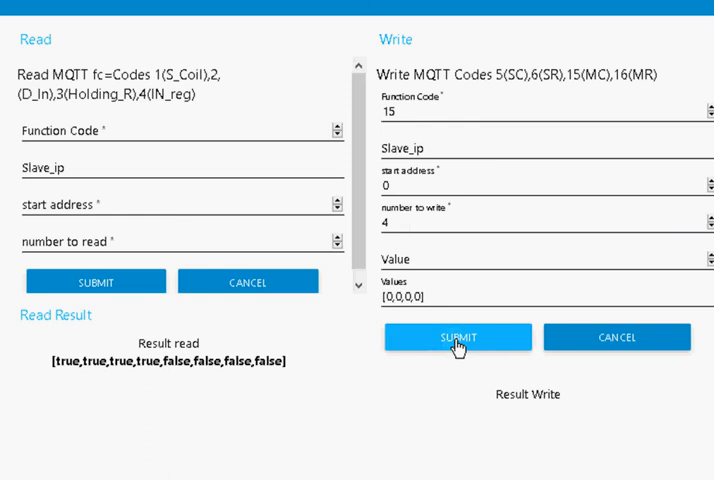
{"action": "left_click", "coordinate": [456, 336]}
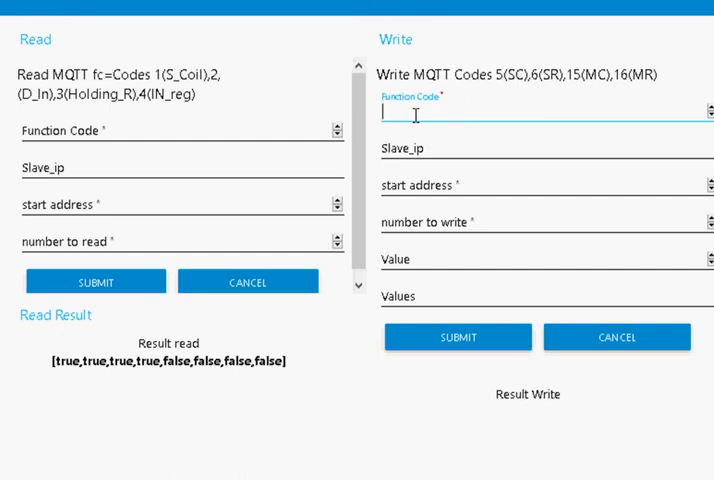
{"action": "left_click", "coordinate": [456, 336]}
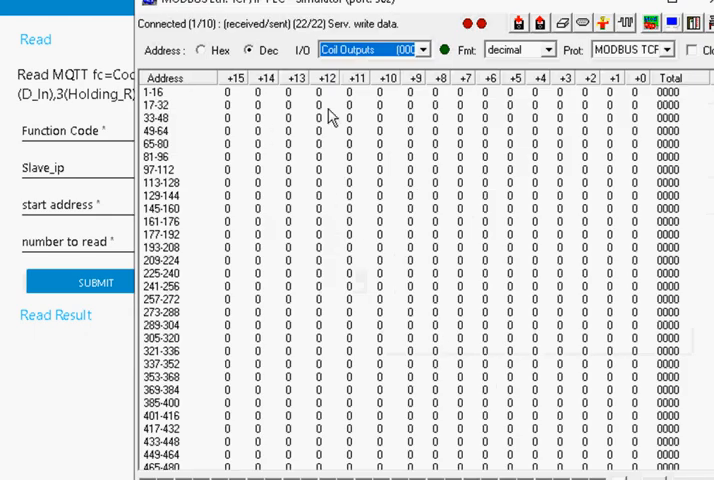
{"action": "mouse_move", "coordinate": [108, 72]}
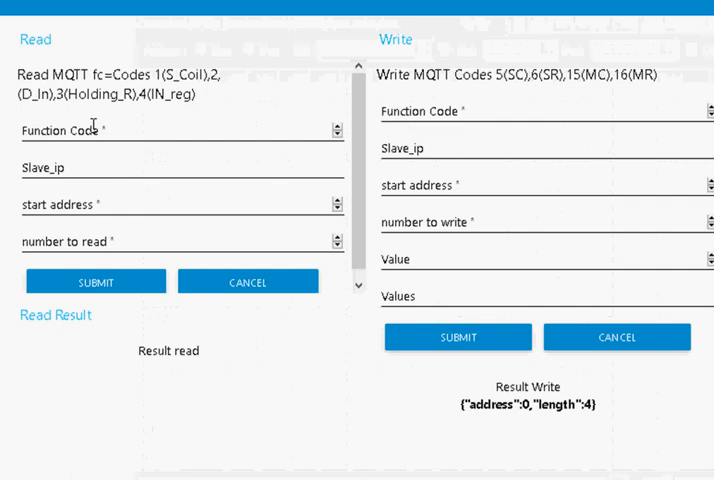
Enter Function Code 1 and start address 0 in the Read form, ready for the count.
{"action": "type", "text": "1"}
{"action": "type", "text": "0"}
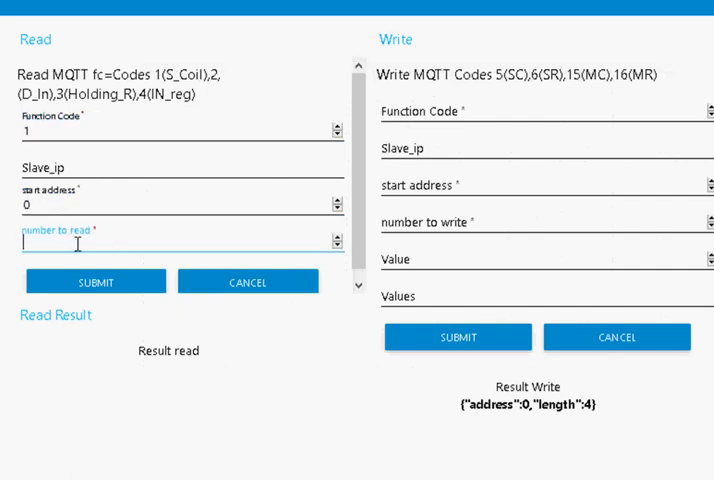
{"action": "left_click", "coordinate": [96, 280]}
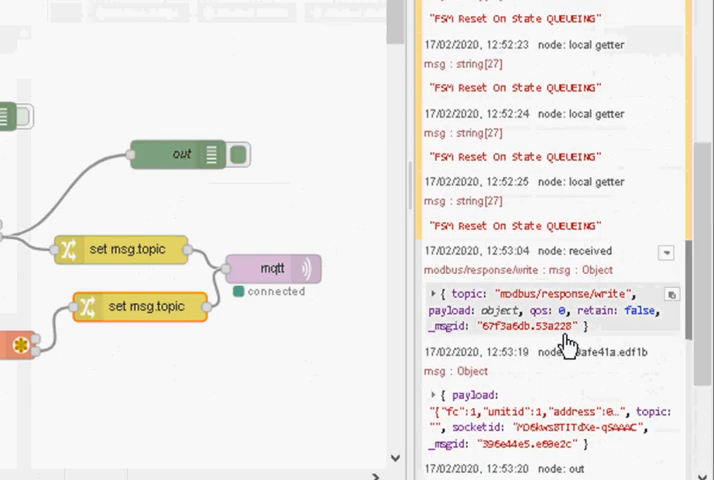
{"action": "mouse_move", "coordinate": [588, 308]}
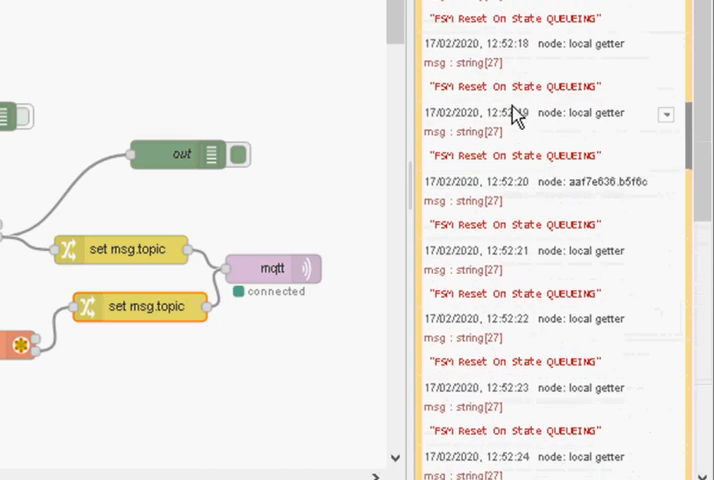
{"action": "scroll", "scroll_direction": "down", "scroll_amount": 3}
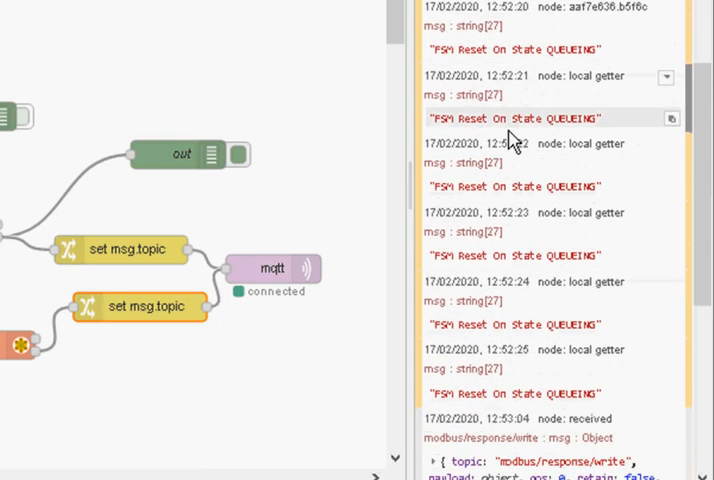
{"action": "scroll", "scroll_direction": "down", "scroll_amount": 3}
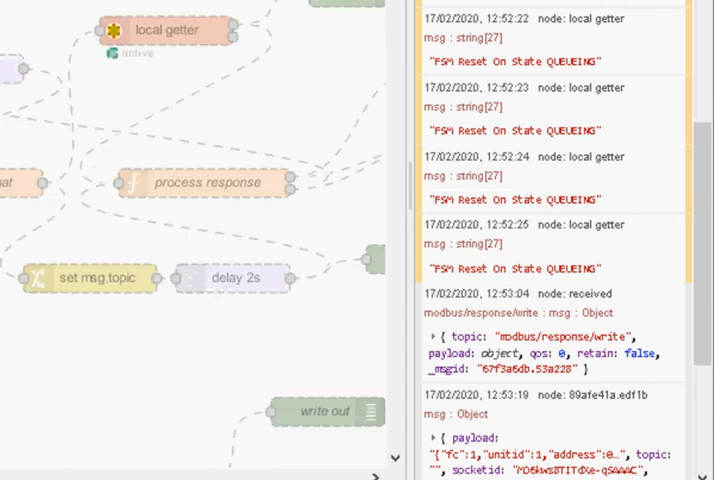
{"action": "scroll", "scroll_direction": "down", "scroll_amount": 3}
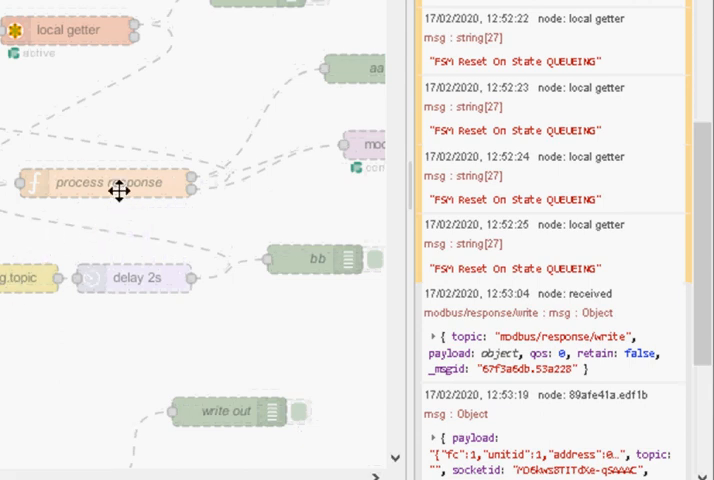
{"action": "left_click_drag", "start_coordinate": [118, 188], "coordinate": [162, 128]}
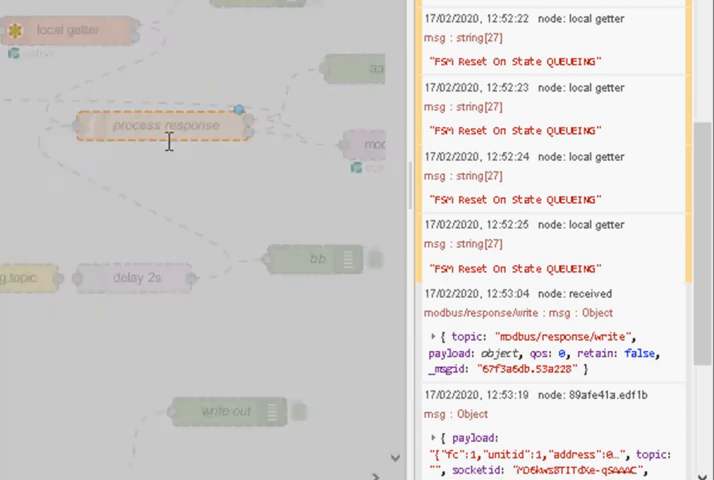
{"action": "double_click", "coordinate": [160, 126]}
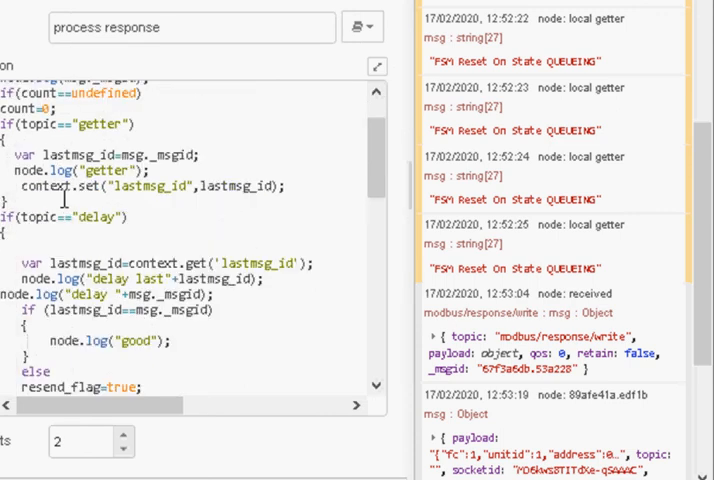
{"action": "scroll", "scroll_direction": "down", "scroll_amount": 3}
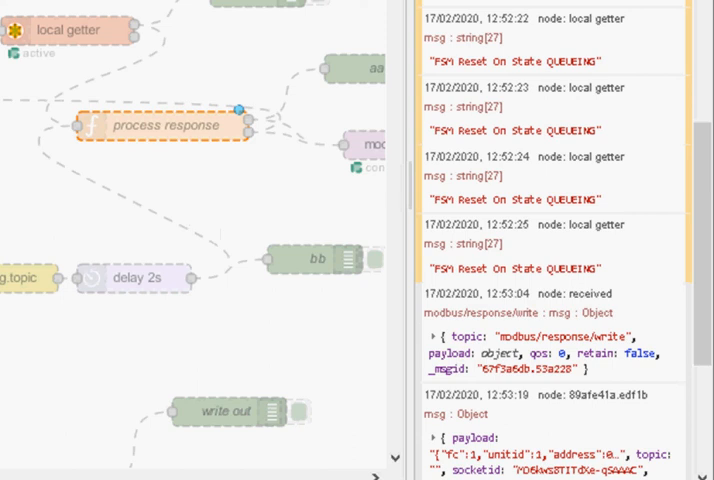
{"action": "mouse_move", "coordinate": [188, 206]}
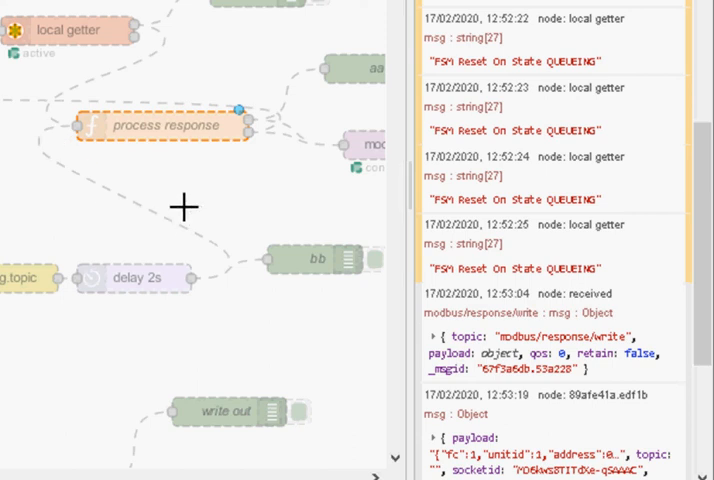
{"action": "mouse_move", "coordinate": [186, 206]}
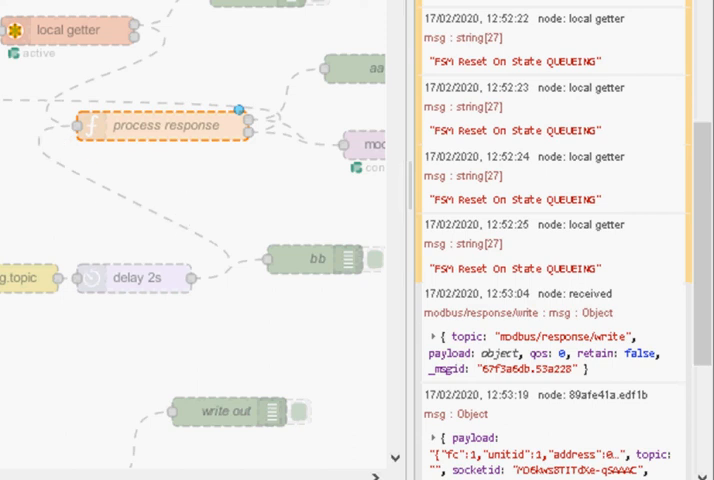